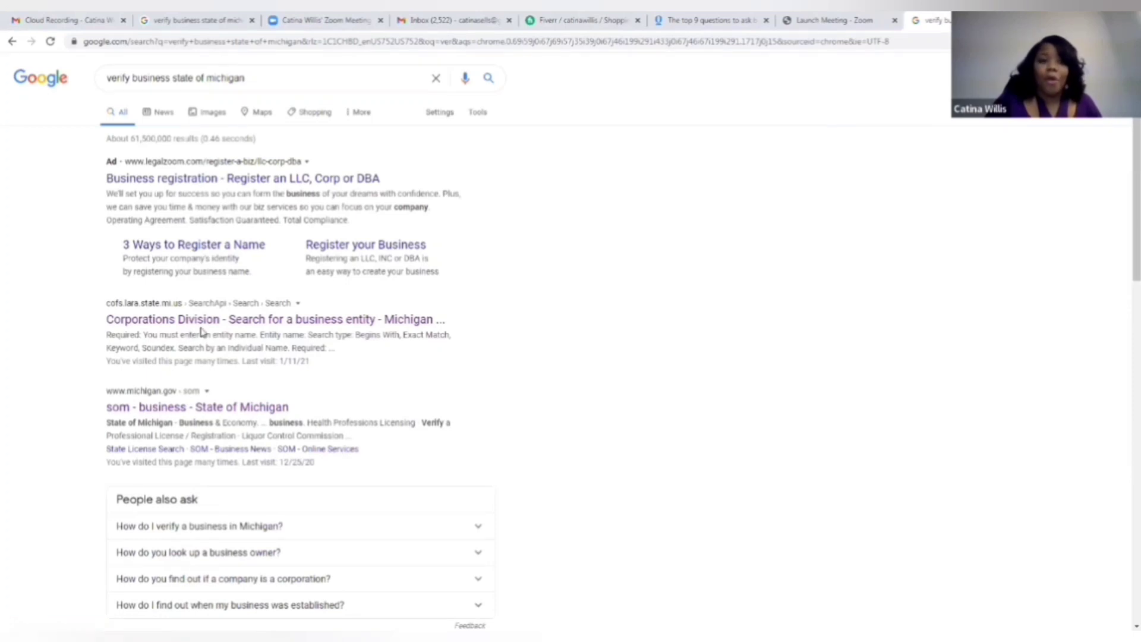
Step: Search the LARA filing system by entity name for 'abc realty' and list the matching records
{"action": "left_click", "coordinate": [275, 318]}
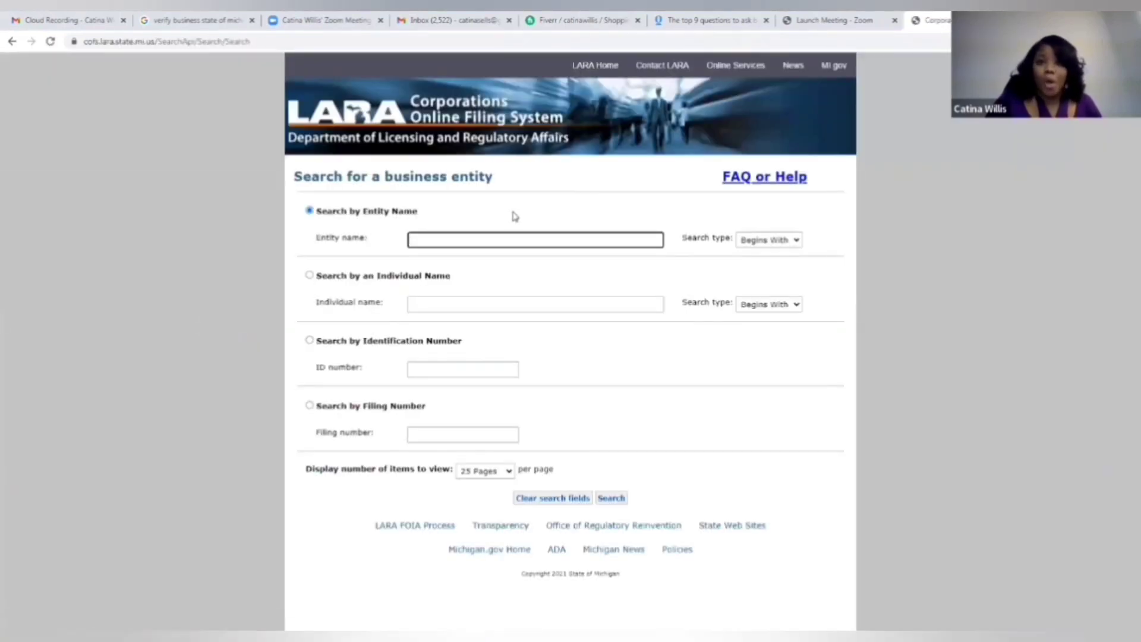
{"action": "type", "text": "ab"}
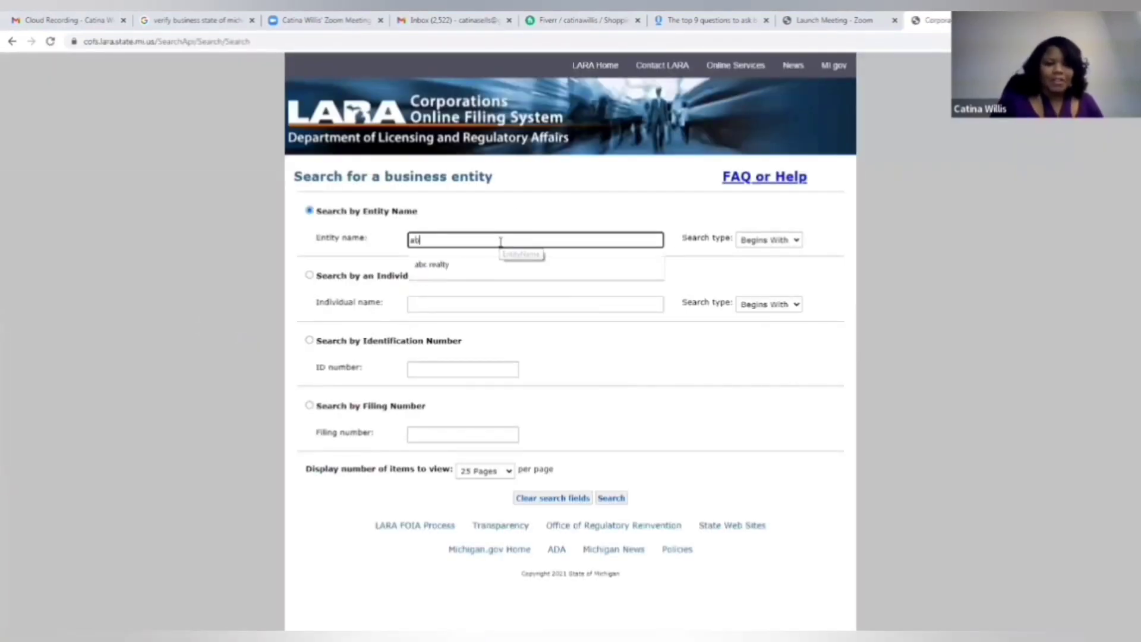
{"action": "left_click", "coordinate": [431, 264]}
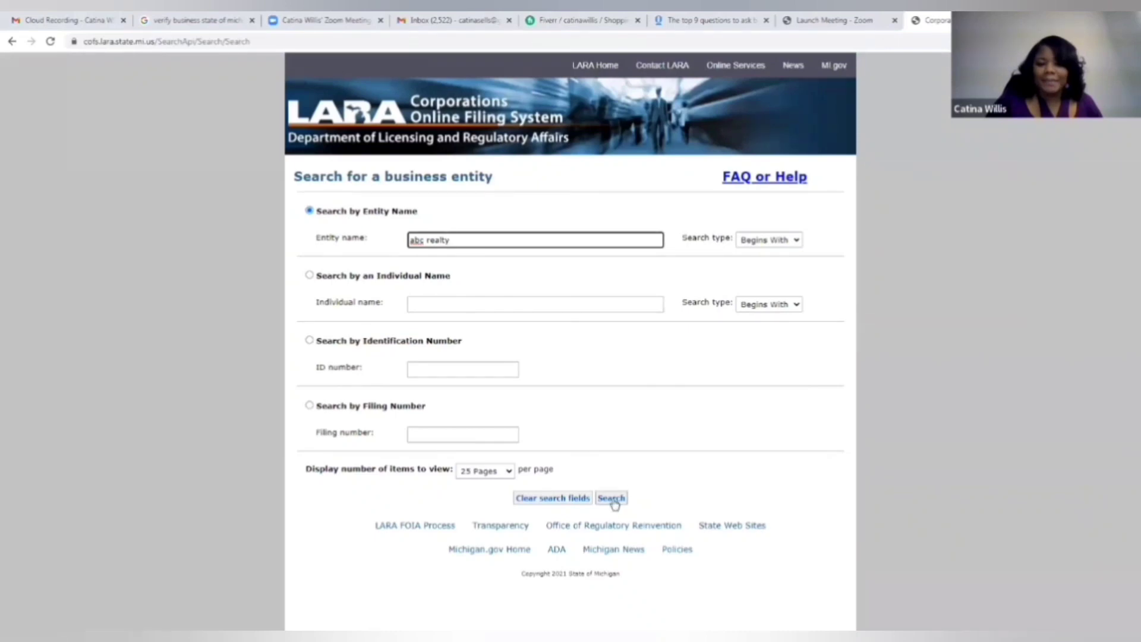
{"action": "left_click", "coordinate": [611, 498]}
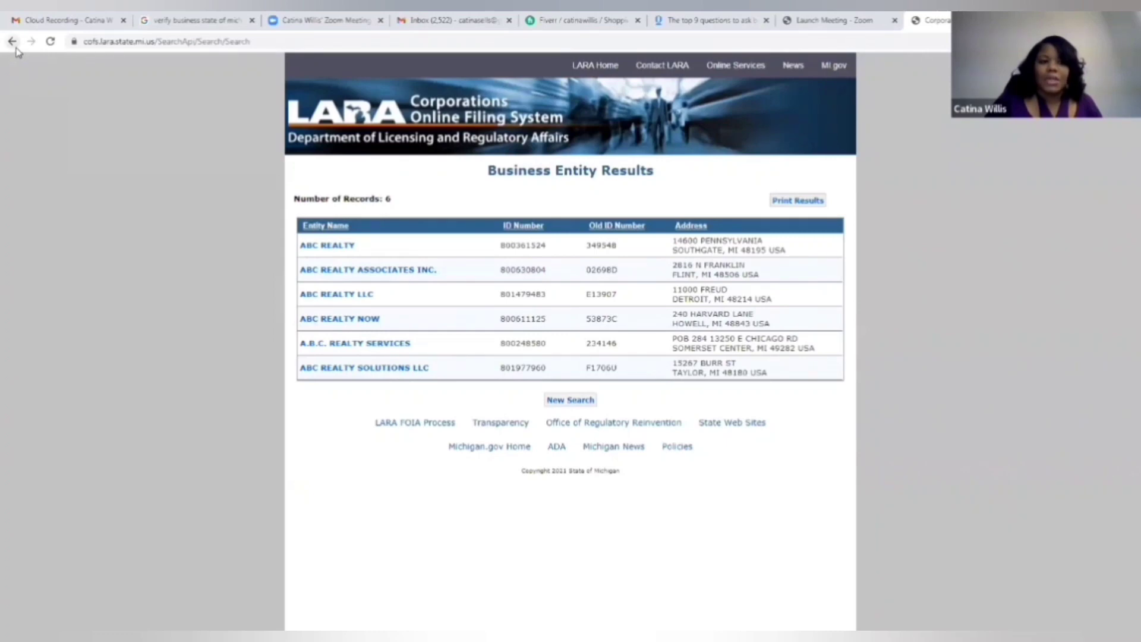
Step: Search for 'jane scott realty', confirm no records exist, and return to the Google results
{"action": "left_click", "coordinate": [12, 40]}
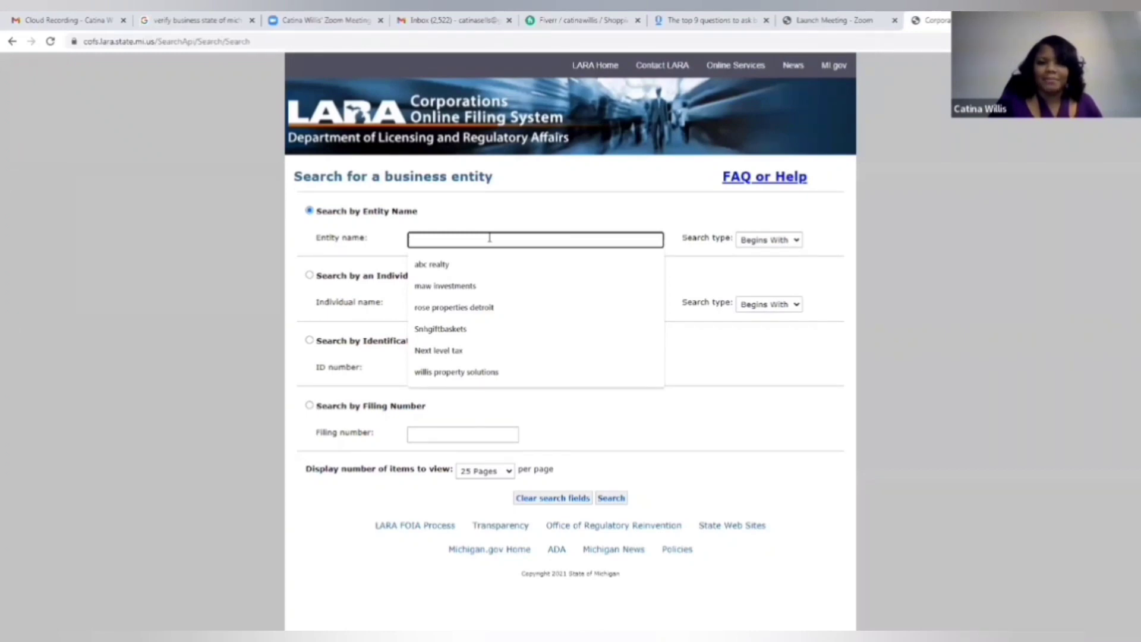
{"action": "type", "text": "jane"}
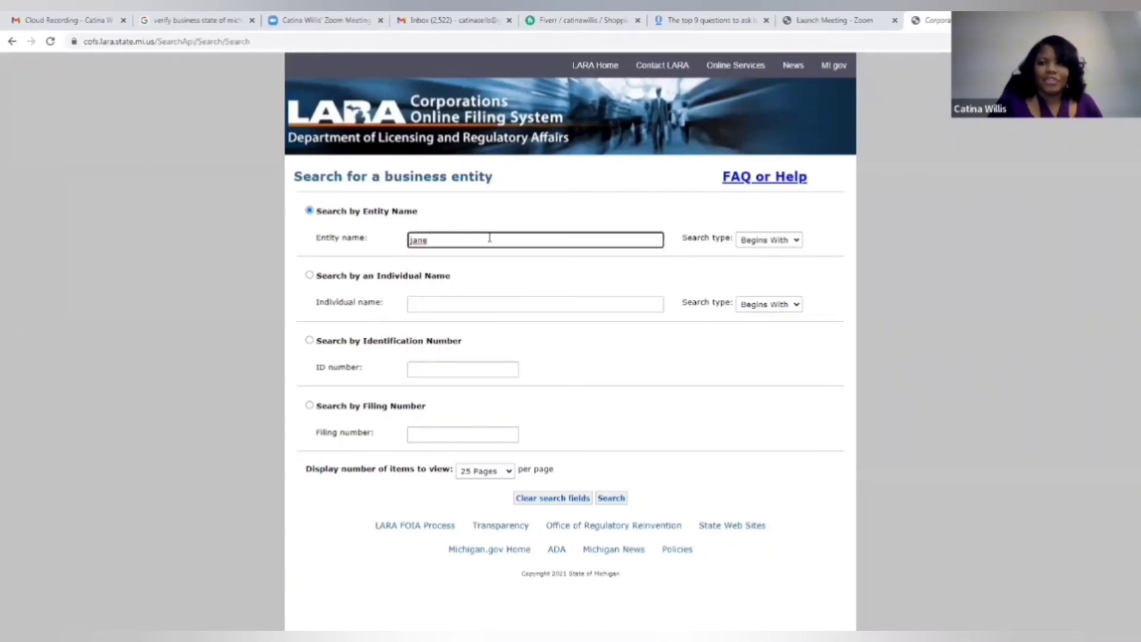
{"action": "type", "text": "scott"}
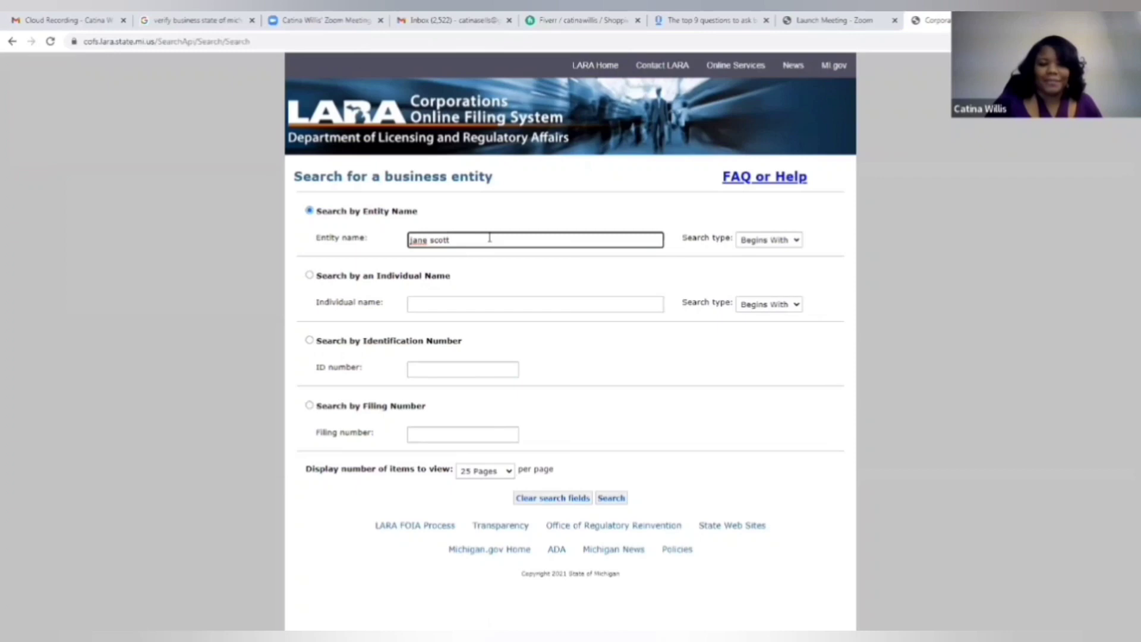
{"action": "type", "text": "realty"}
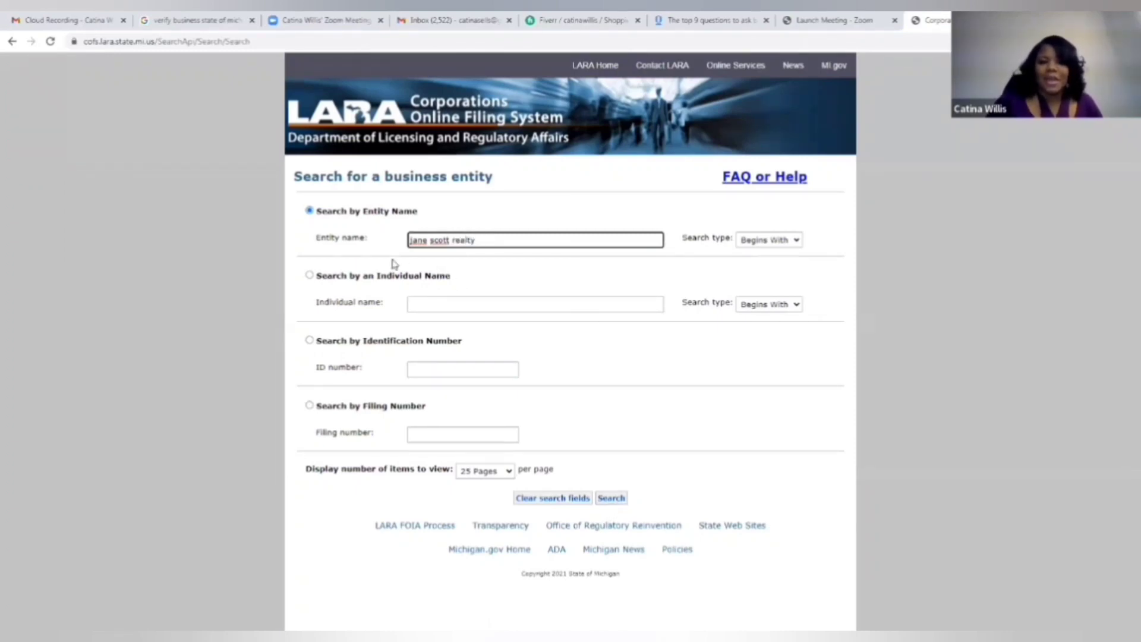
{"action": "left_click", "coordinate": [610, 498]}
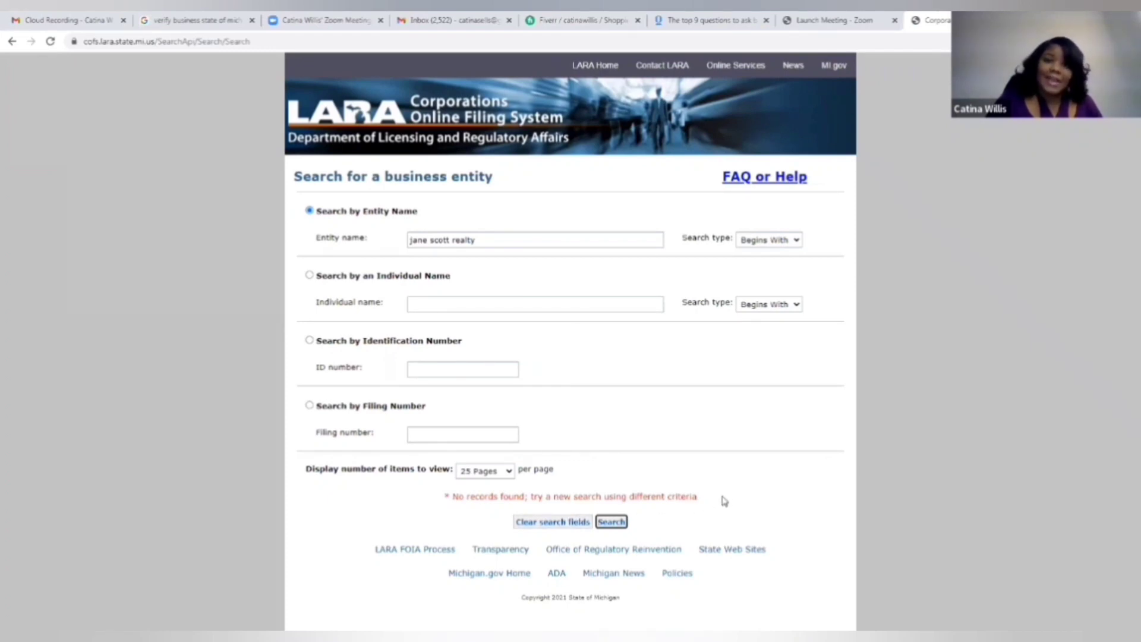
{"action": "mouse_move", "coordinate": [757, 526]}
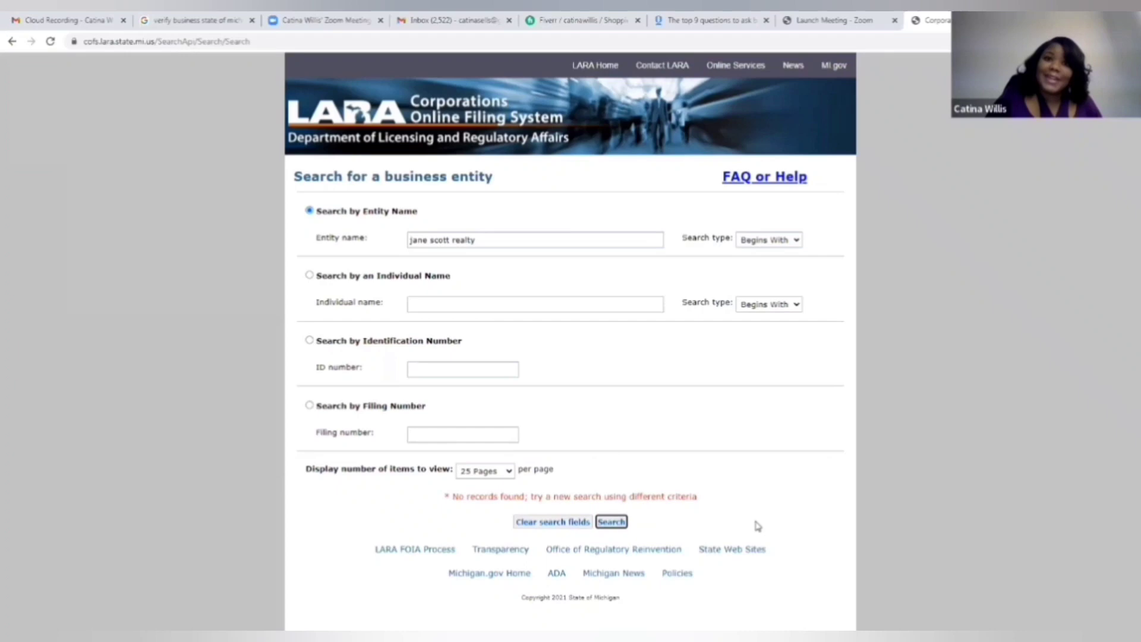
{"action": "mouse_move", "coordinate": [737, 416]}
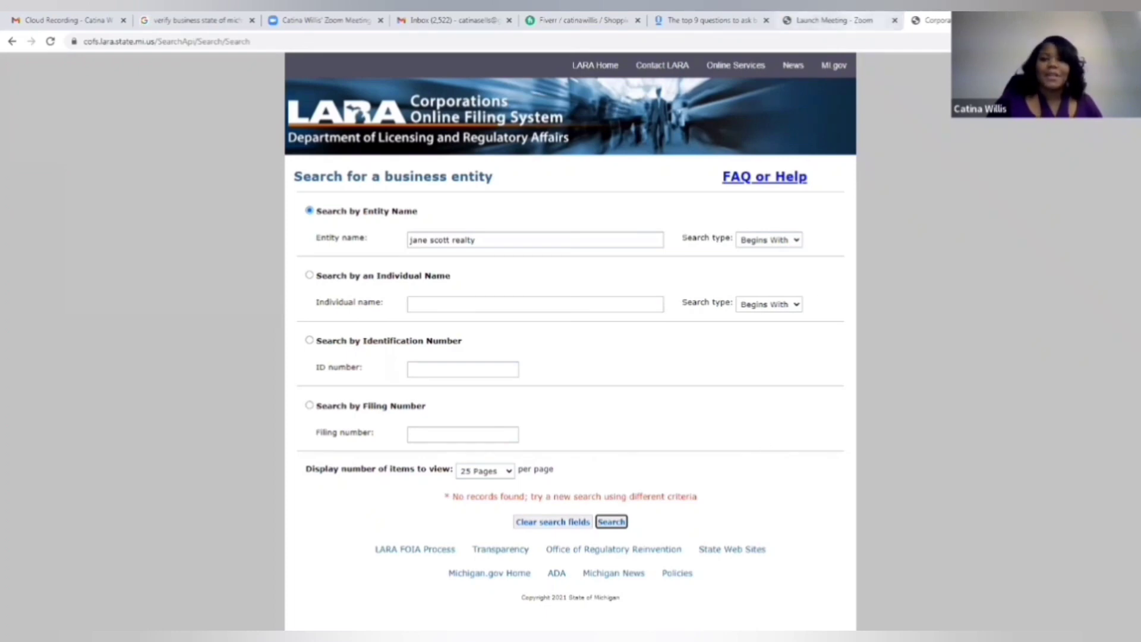
{"action": "left_click", "coordinate": [936, 20]}
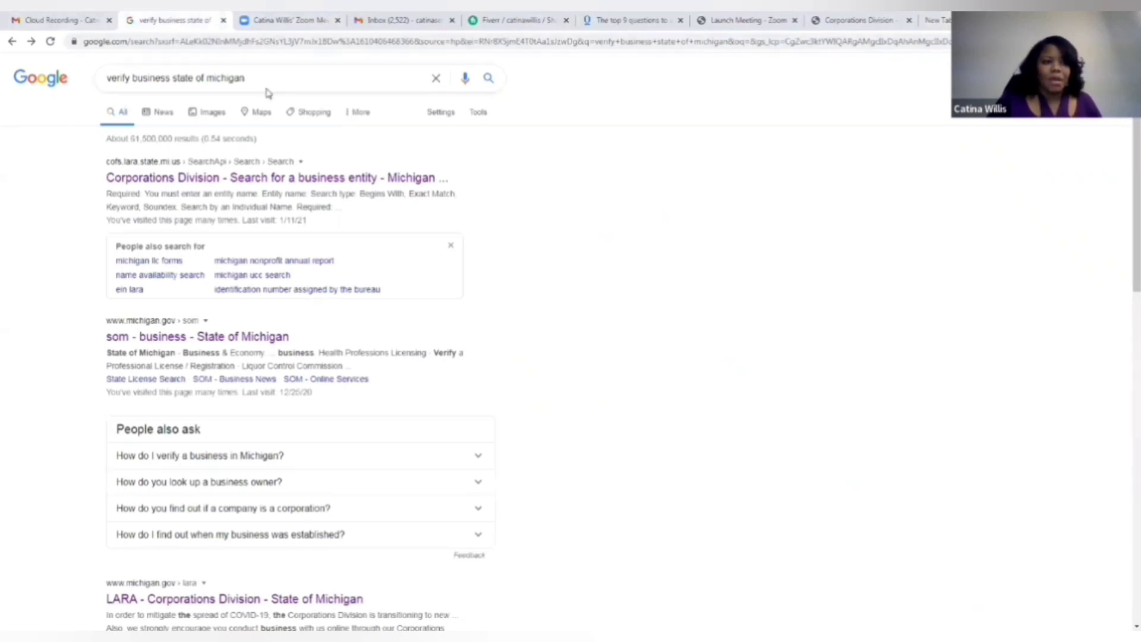
Step: Run a new Google search for 'llc state of michigan'
{"action": "left_click", "coordinate": [737, 20]}
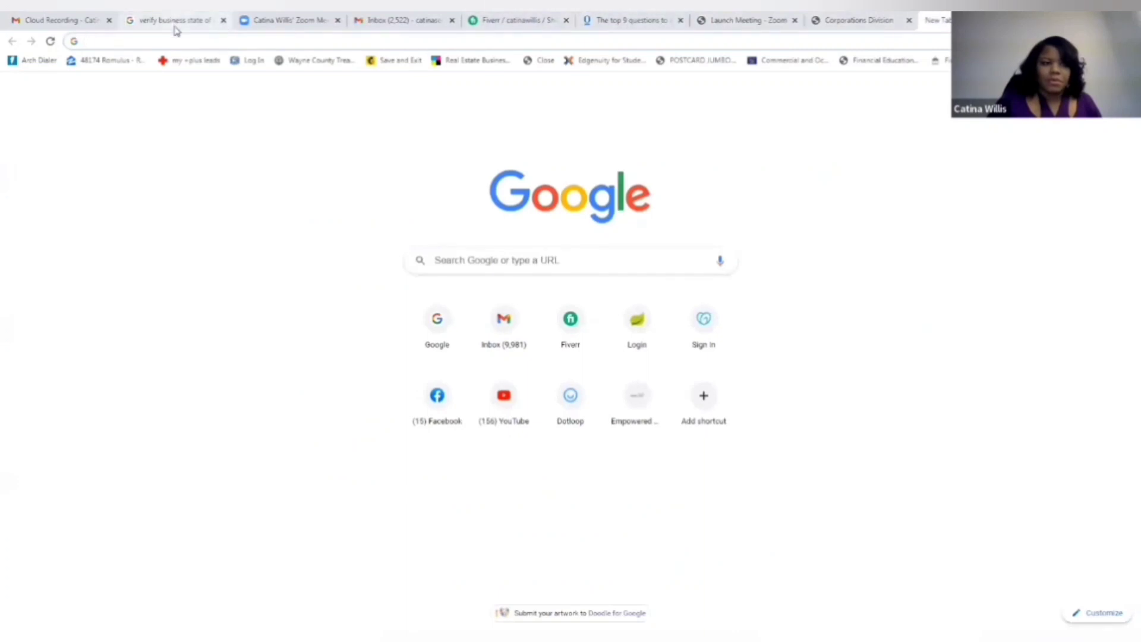
{"action": "left_click", "coordinate": [175, 20]}
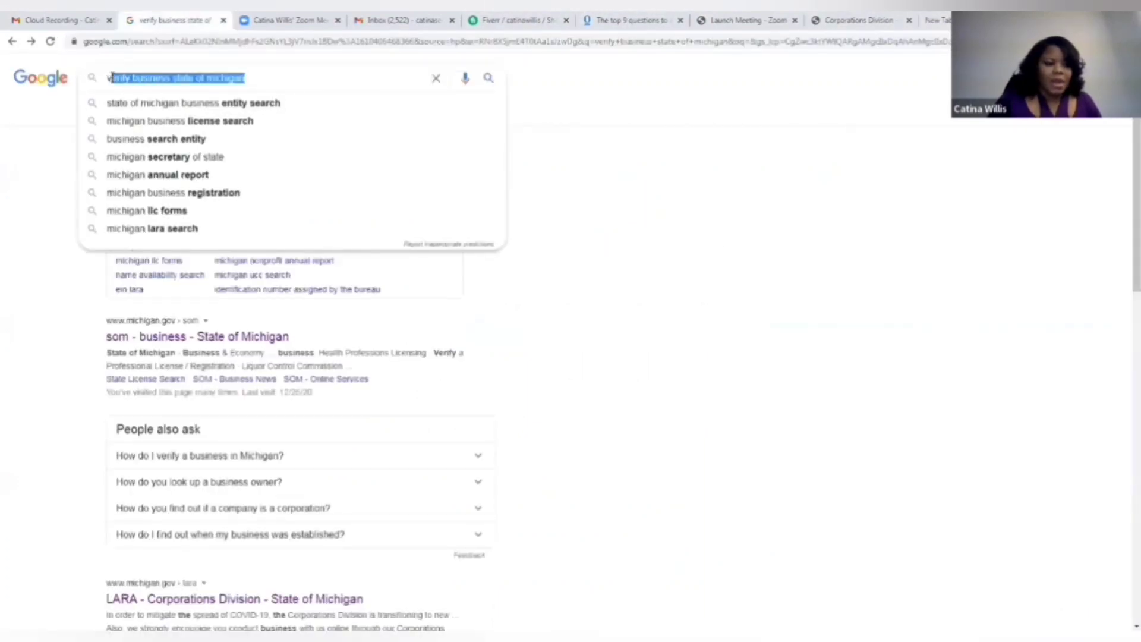
{"action": "type", "text": "vlc"}
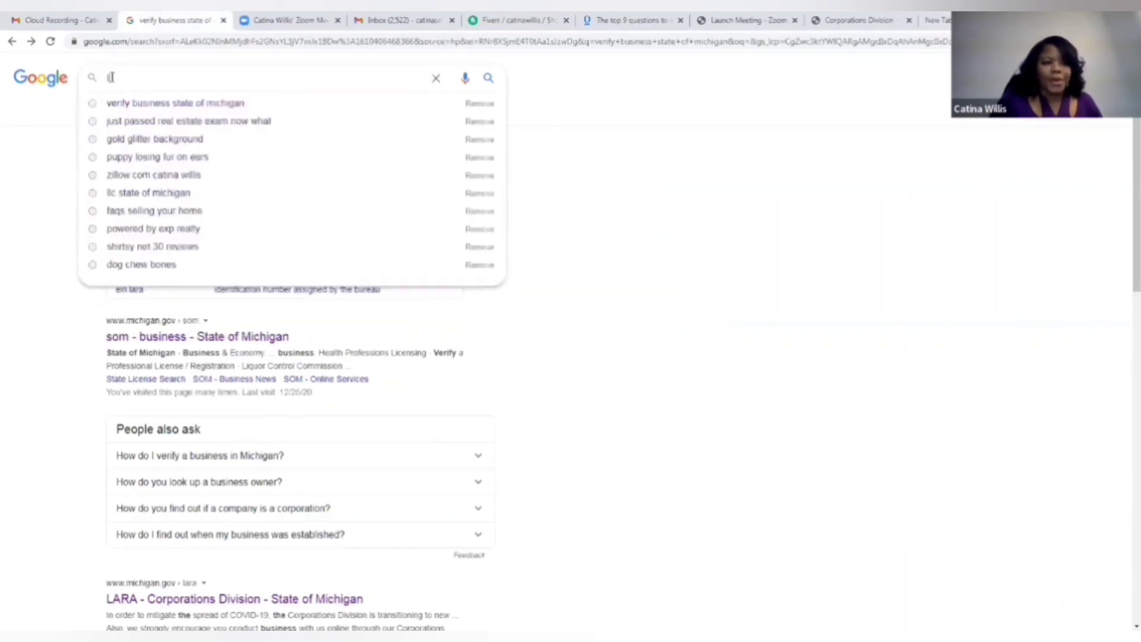
{"action": "type", "text": "lc"}
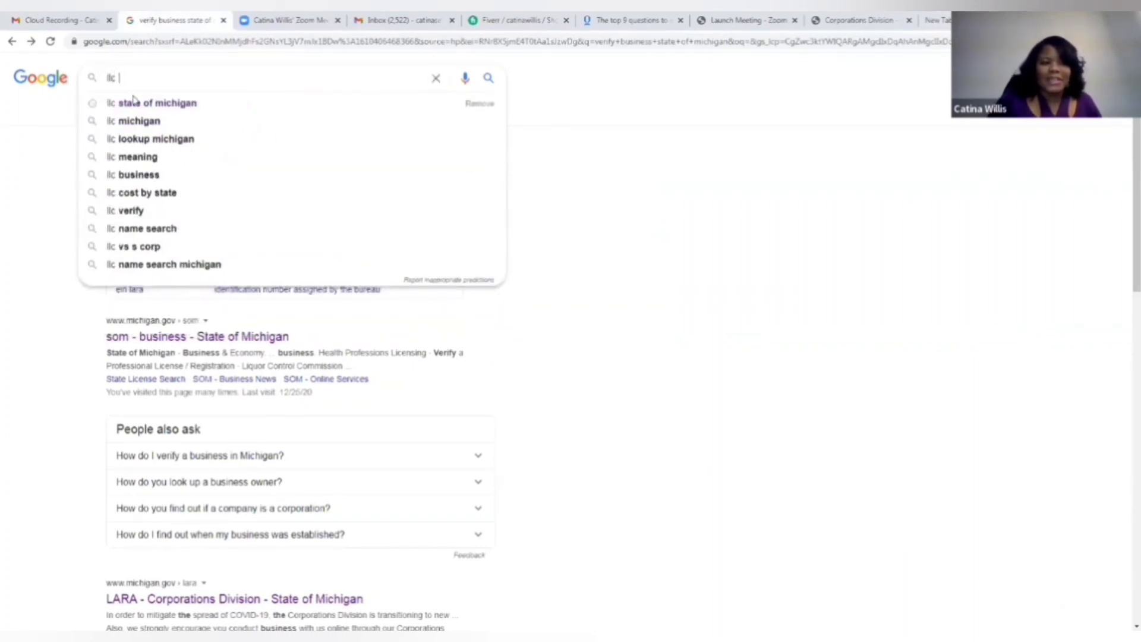
{"action": "left_click", "coordinate": [158, 103]}
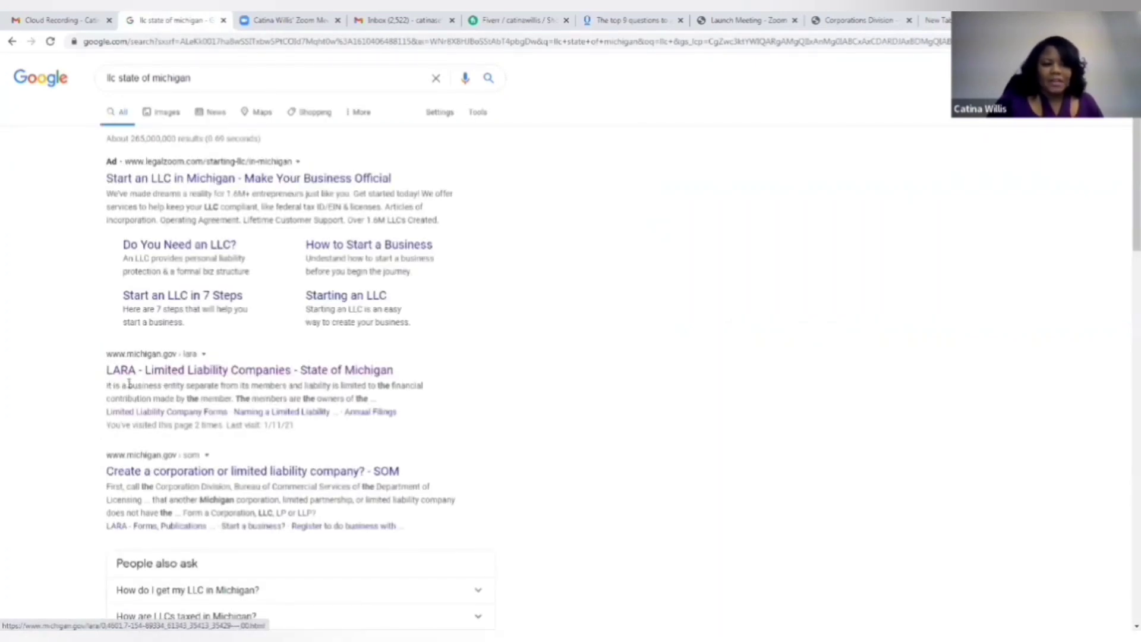
Step: Go from the LARA Limited Liability Companies page to Forms & Publications and view the Business Entity Forms list
{"action": "left_click", "coordinate": [248, 369]}
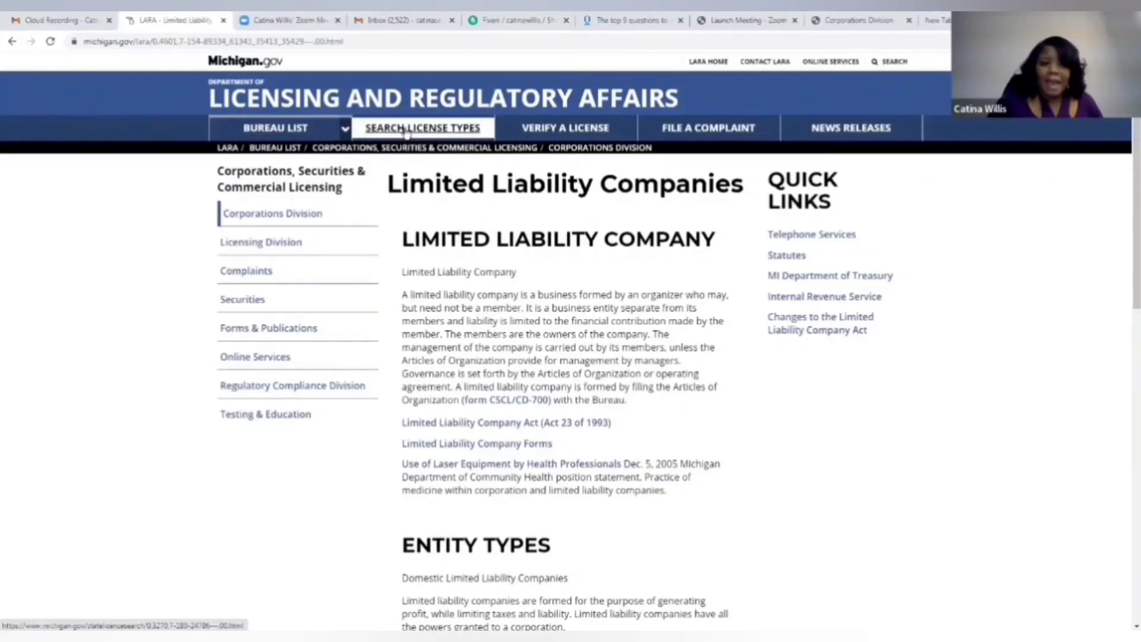
{"action": "left_click", "coordinate": [423, 127]}
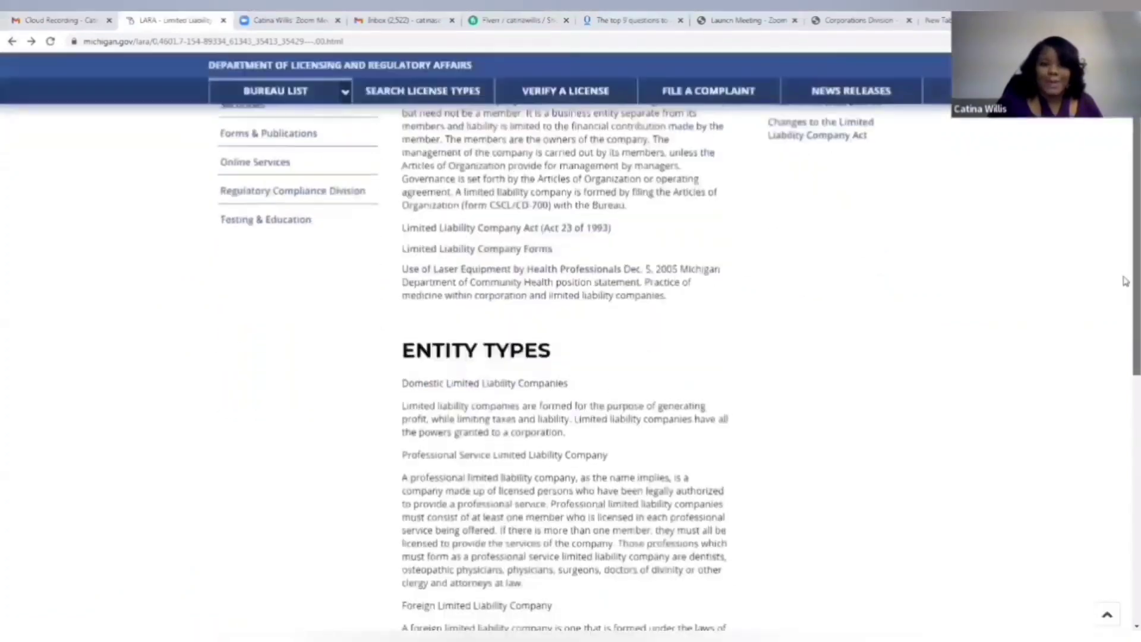
{"action": "scroll", "scroll_direction": "down", "scroll_amount": 3}
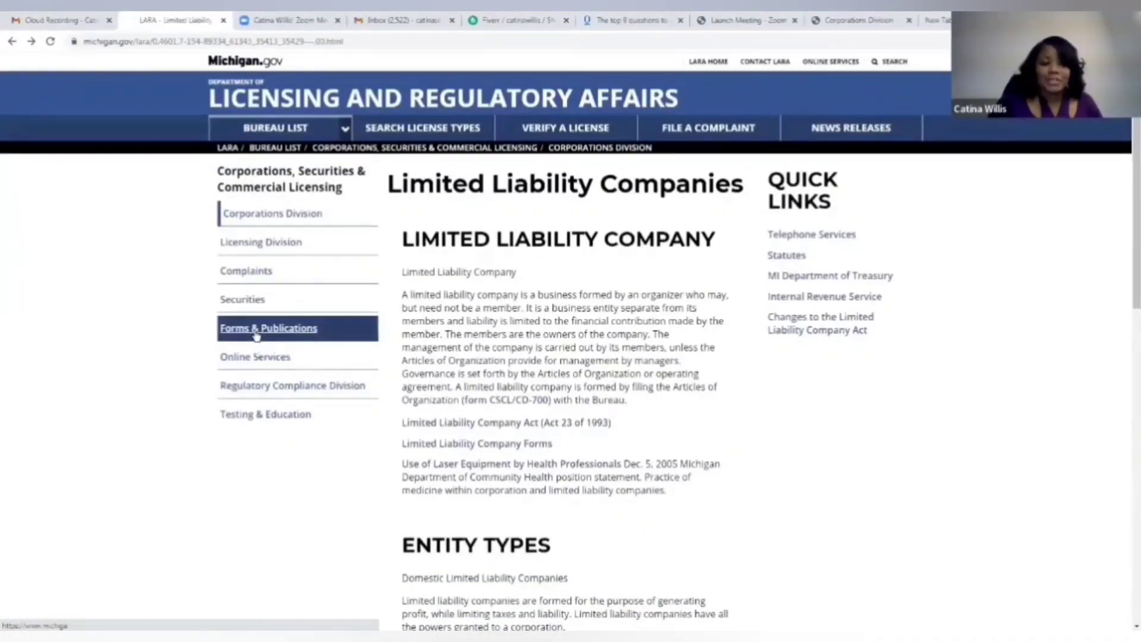
{"action": "left_click", "coordinate": [267, 328]}
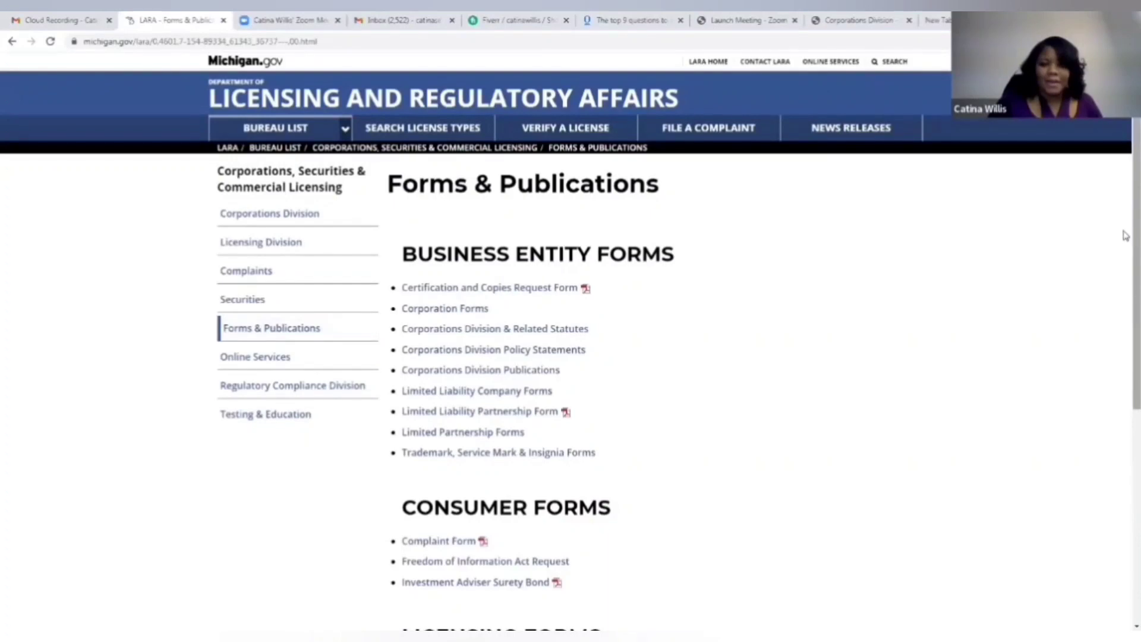
{"action": "scroll", "scroll_direction": "down", "scroll_amount": 3}
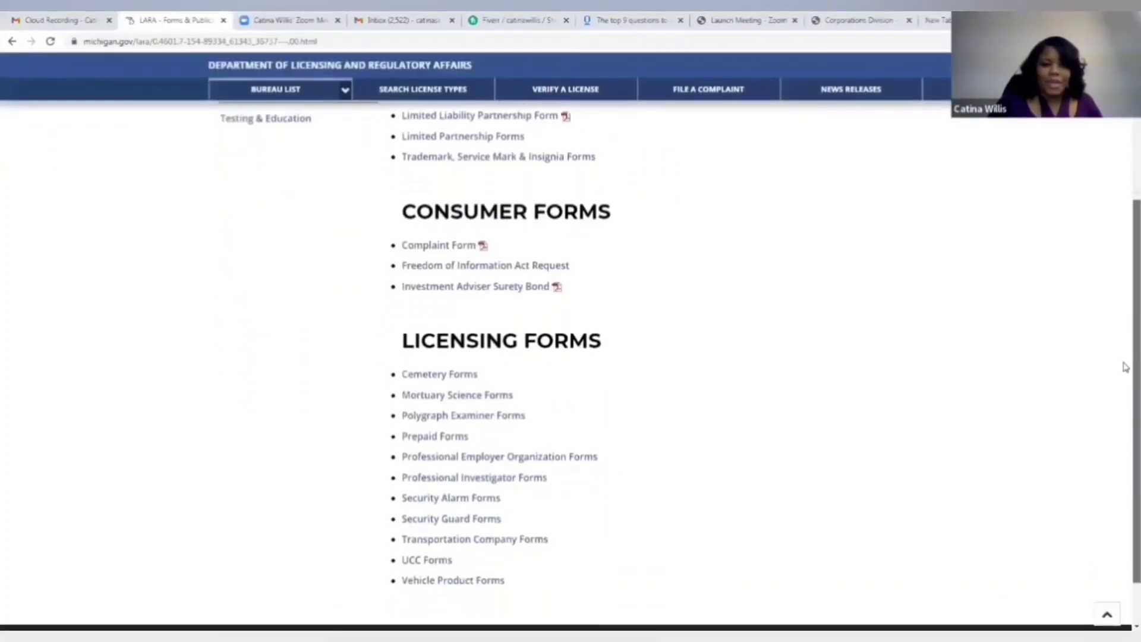
{"action": "scroll", "scroll_direction": "up", "scroll_amount": 3}
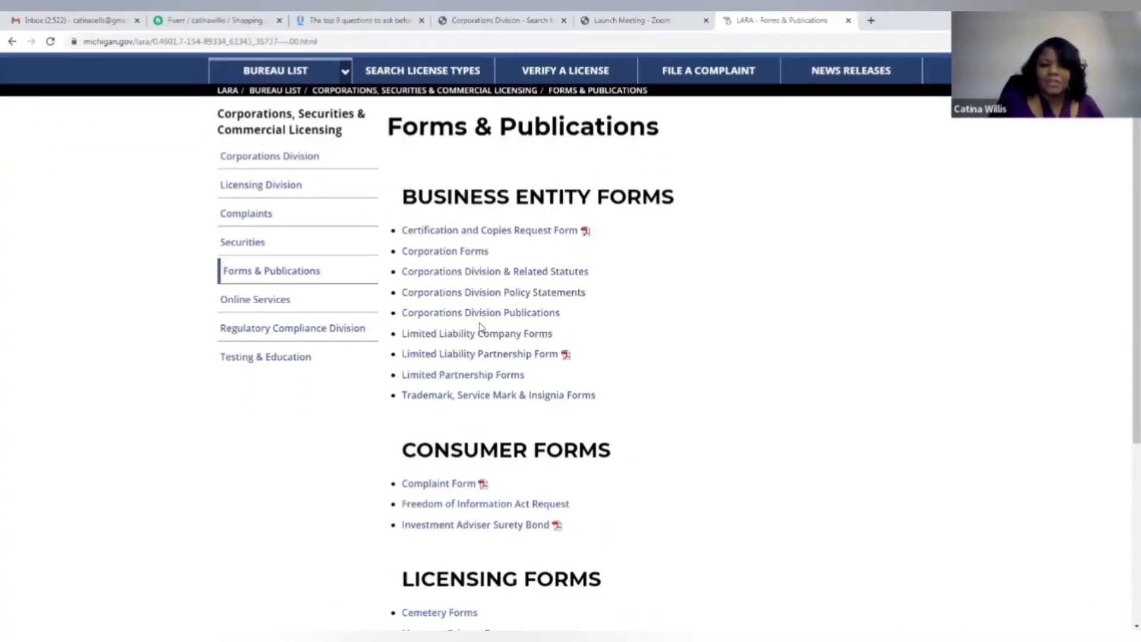
{"action": "mouse_move", "coordinate": [476, 333]}
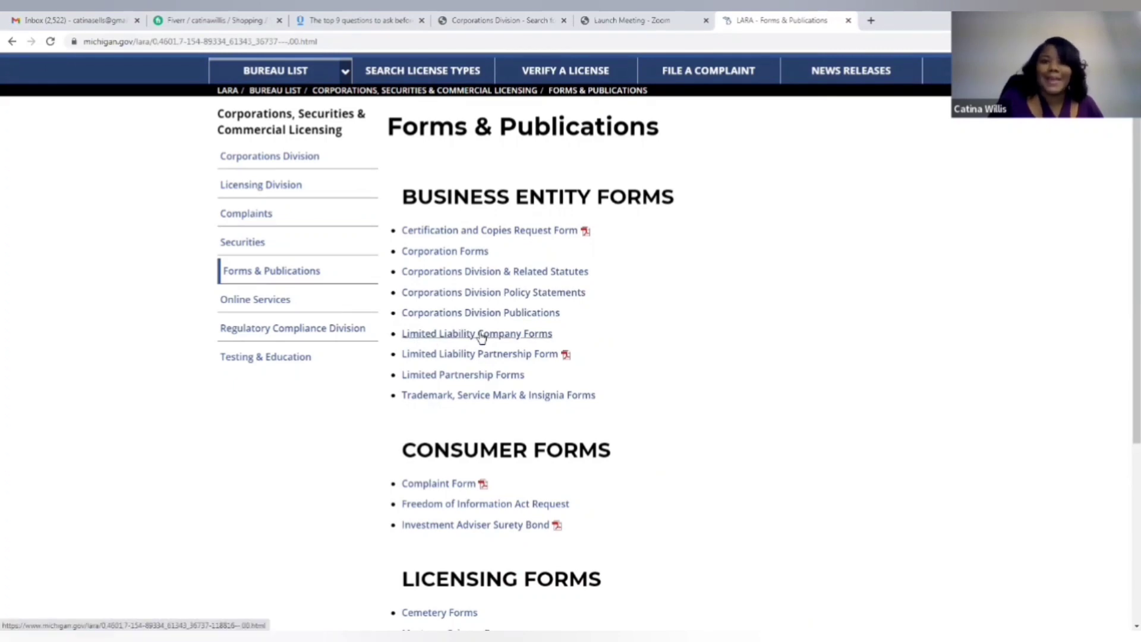
{"action": "left_click", "coordinate": [477, 333]}
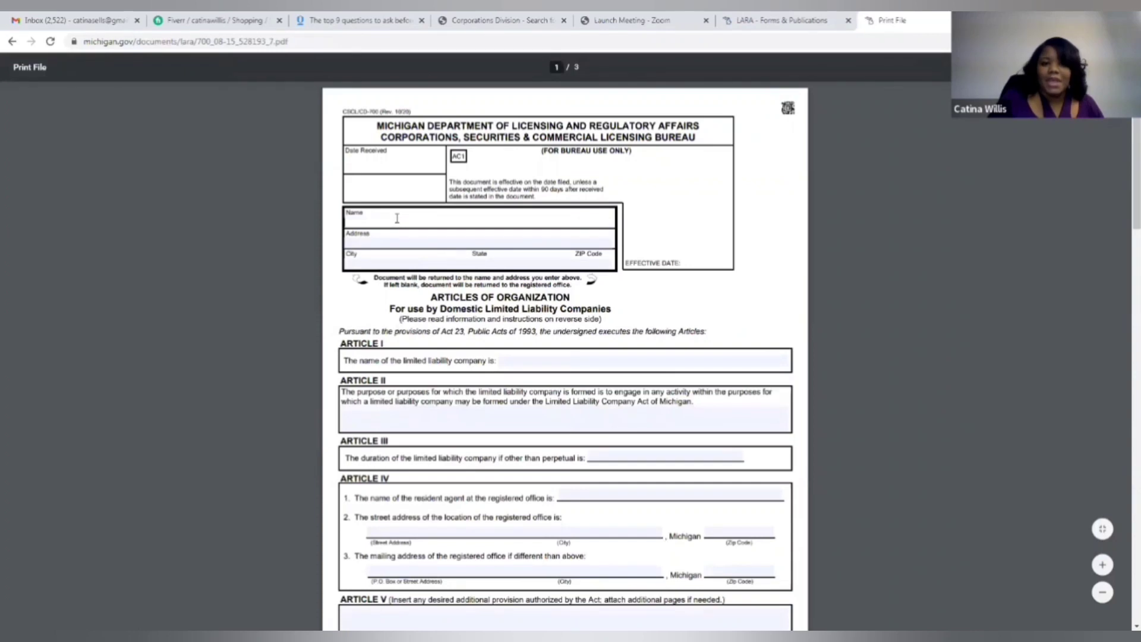
{"action": "scroll", "scroll_direction": "down", "scroll_amount": 3}
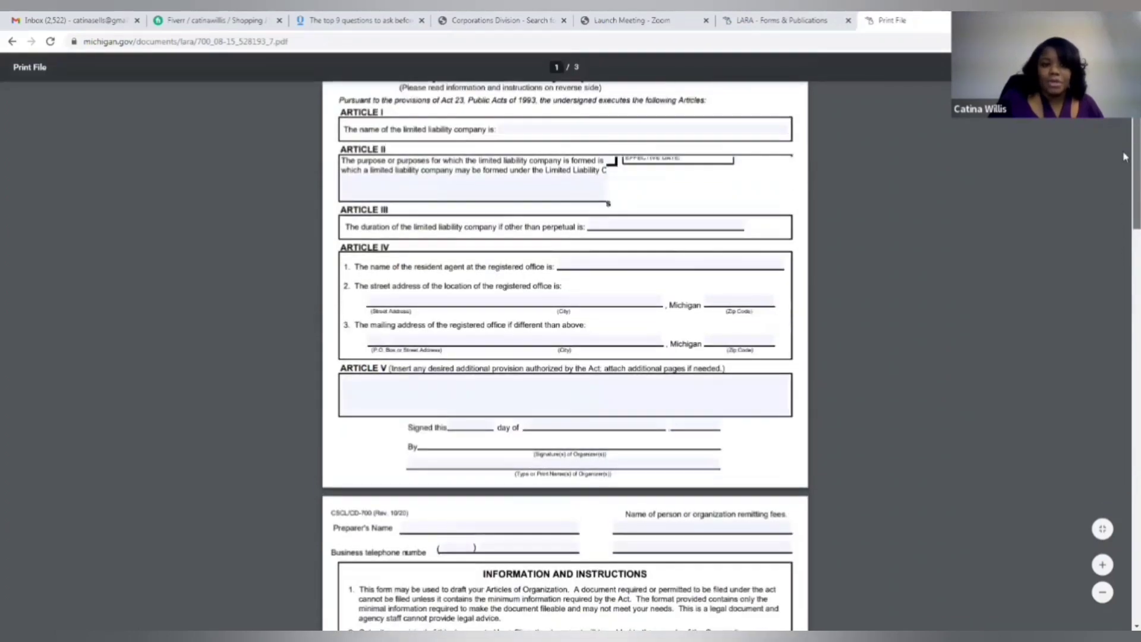
{"action": "scroll", "scroll_direction": "up", "scroll_amount": 3}
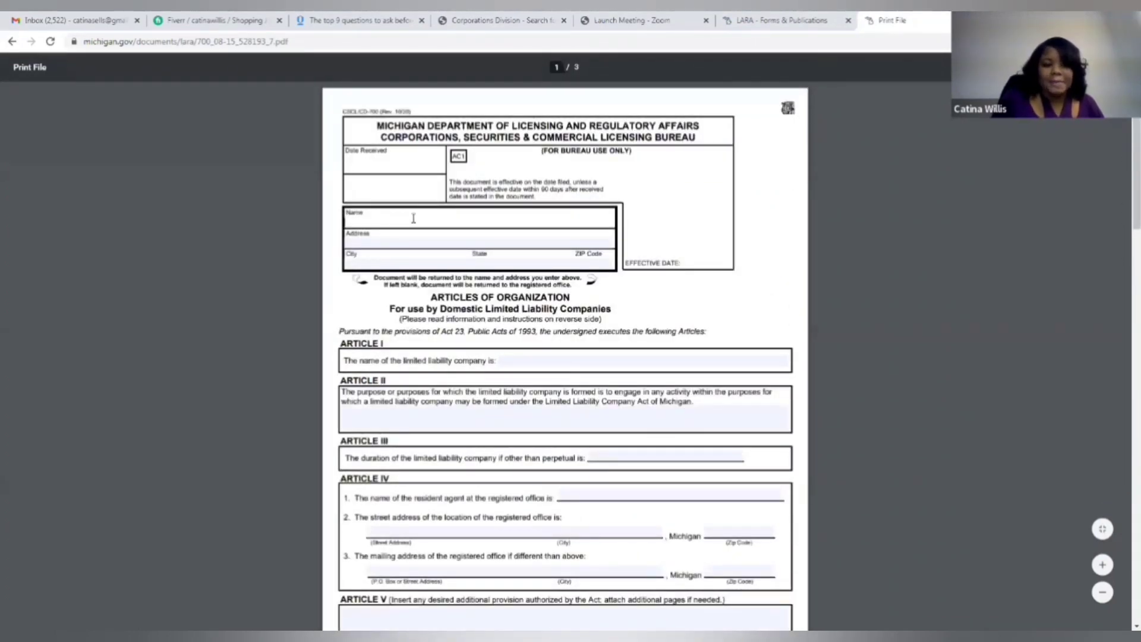
{"action": "type", "text": "jane does"}
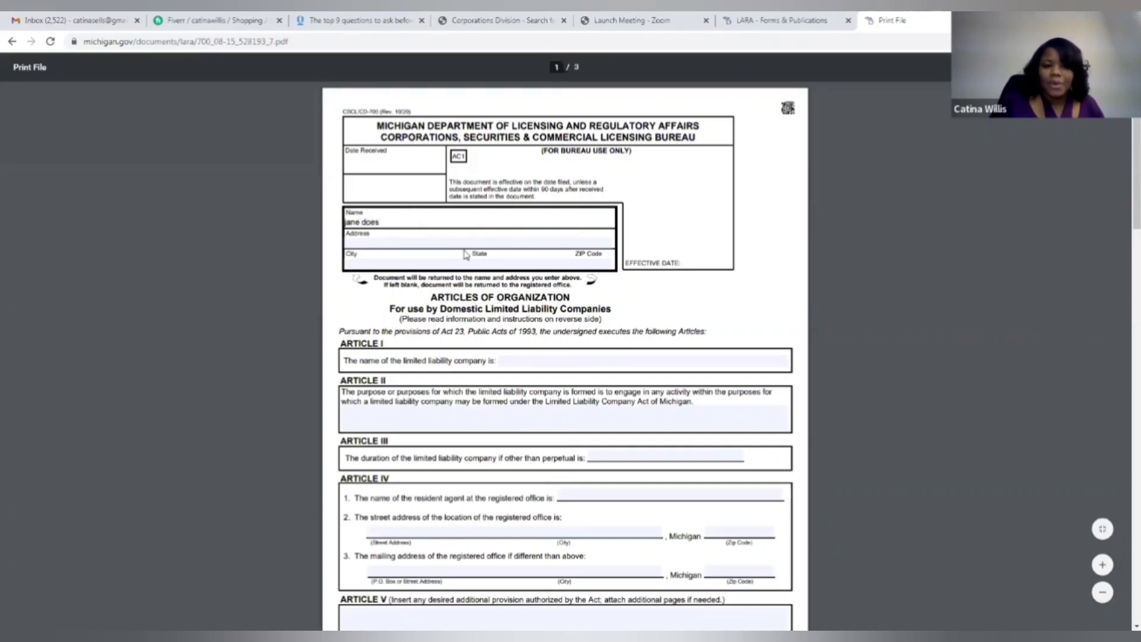
Step: Enter Jane Scott Realty LLC as the company name in Article I
{"action": "left_click", "coordinate": [562, 360]}
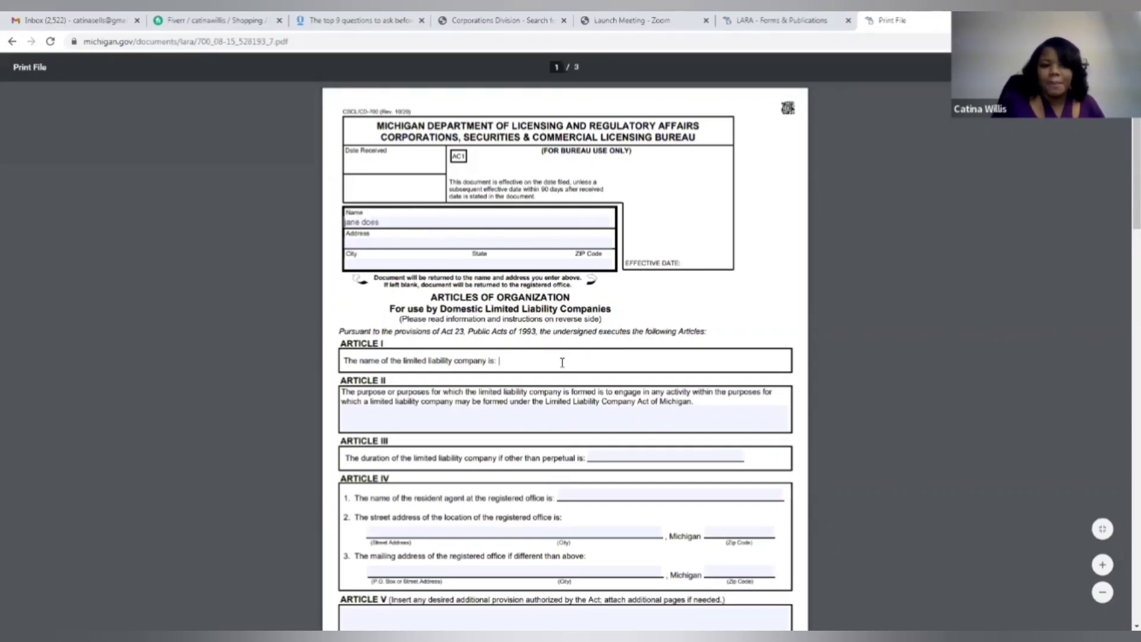
{"action": "type", "text": "Jane Scott"}
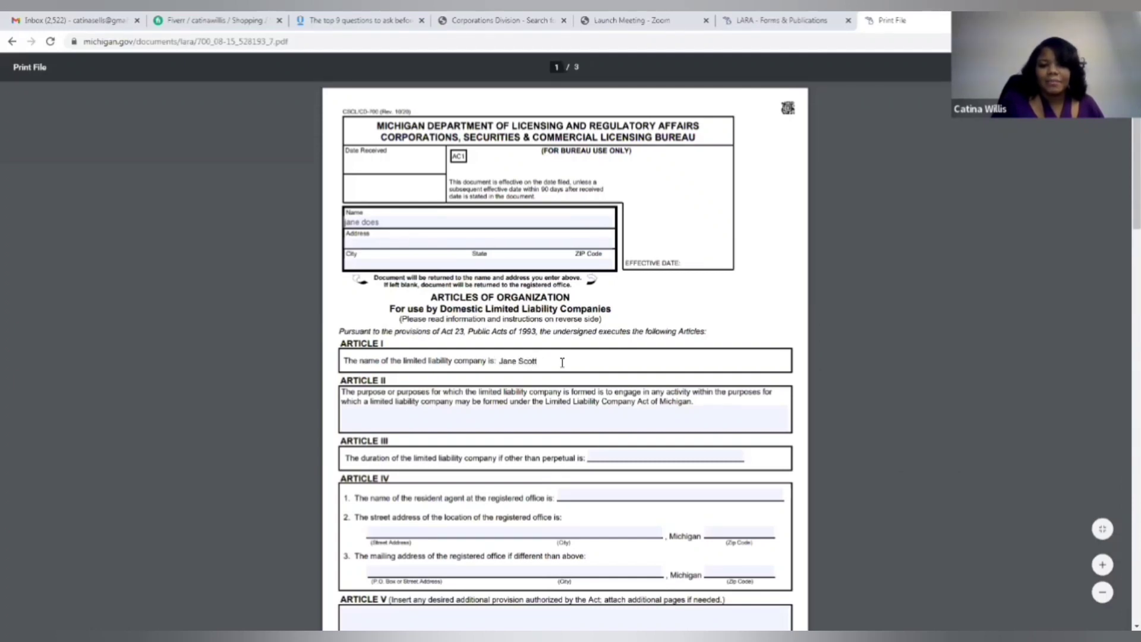
{"action": "type", "text": "Realty LLC"}
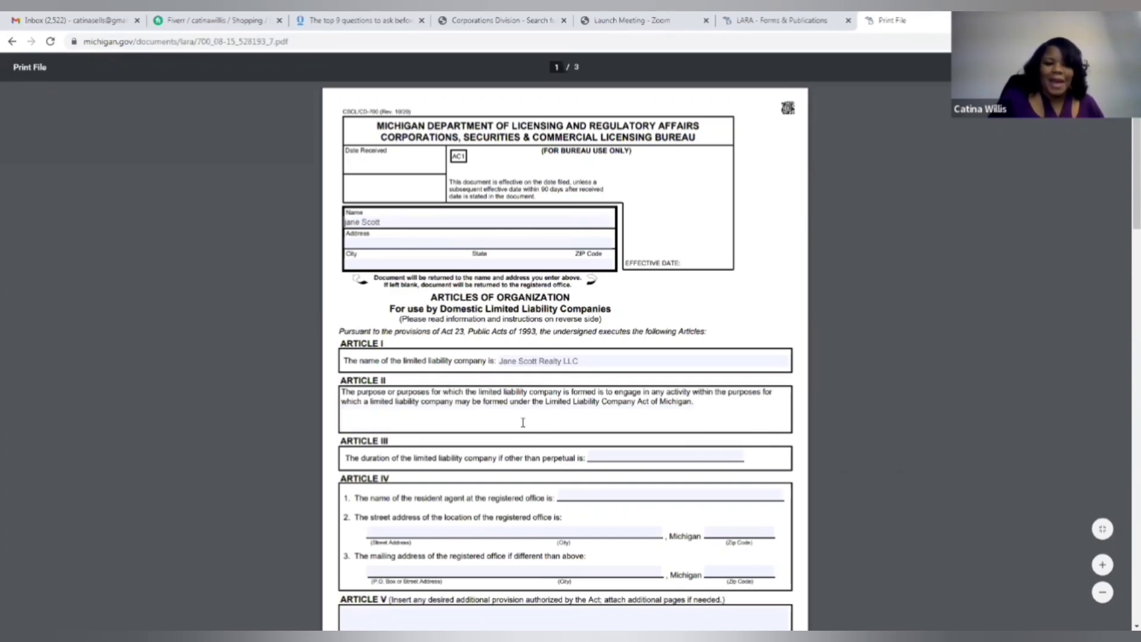
{"action": "left_click", "coordinate": [342, 411]}
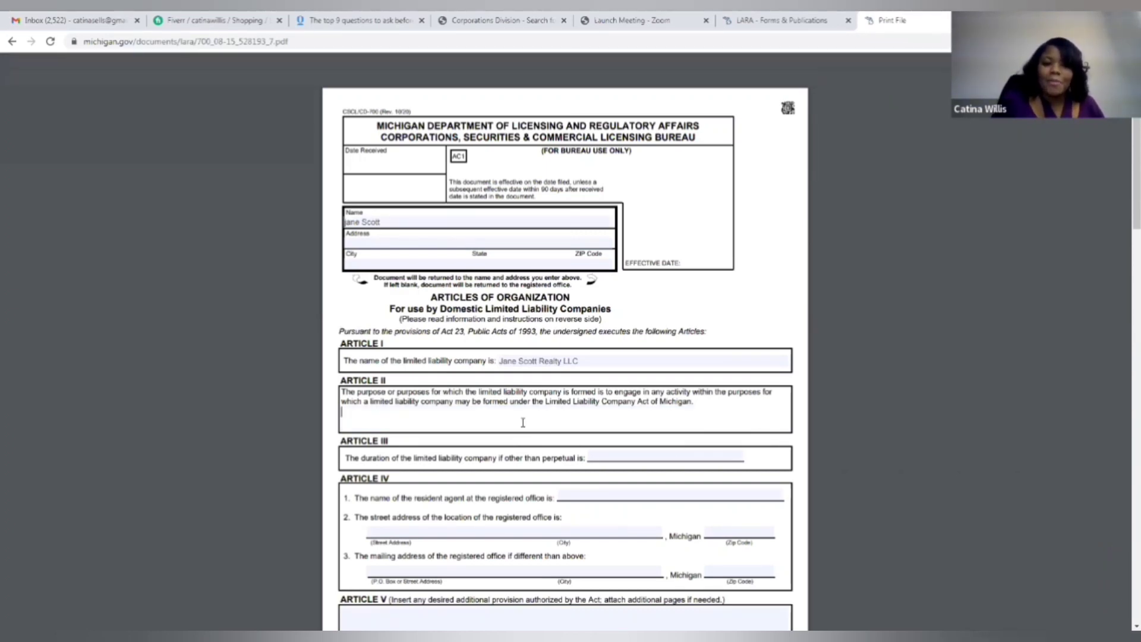
Step: Enter the Article II purpose as real estate agent work helping people buy and sell real estate, and Article III duration as perpetual
{"action": "type", "text": "realtor,"}
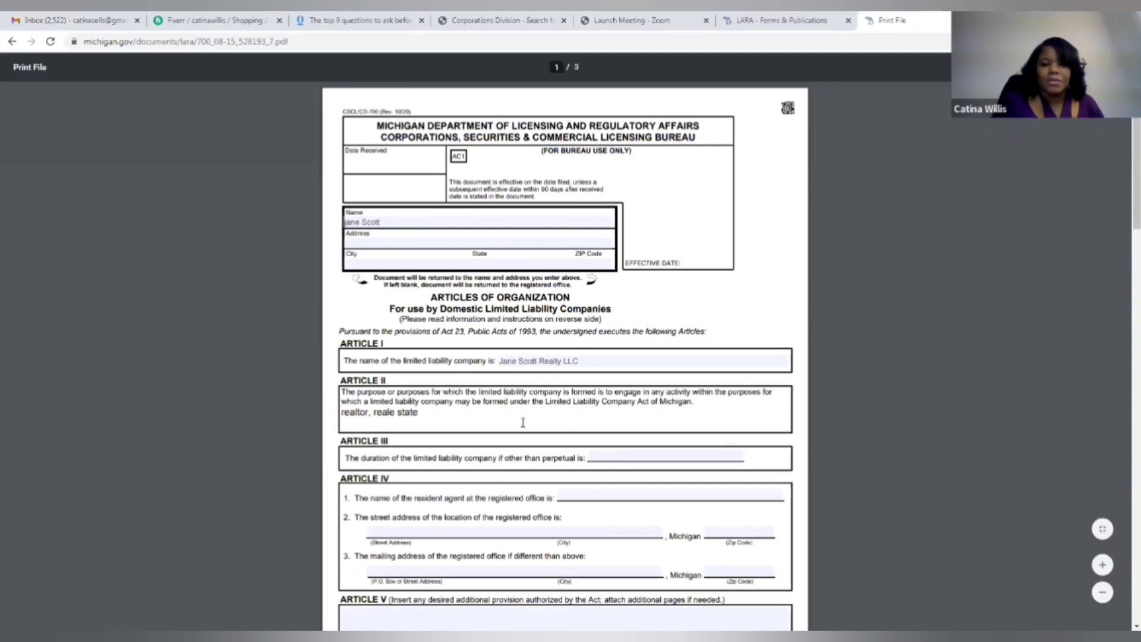
{"action": "type", "text": "real estate"}
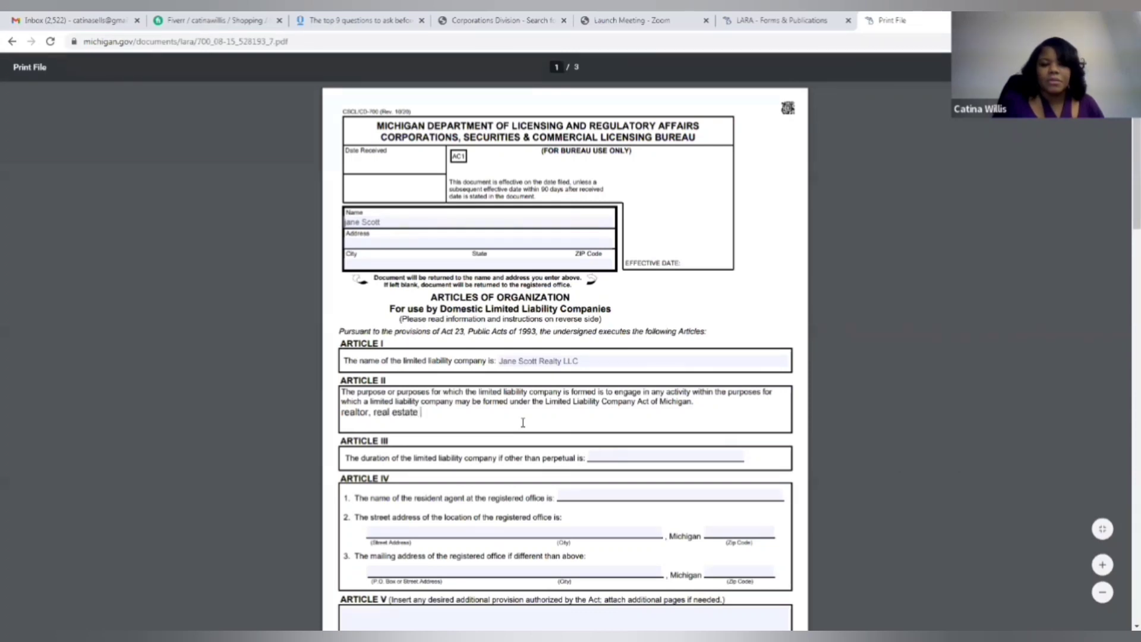
{"action": "type", "text": "agent,"}
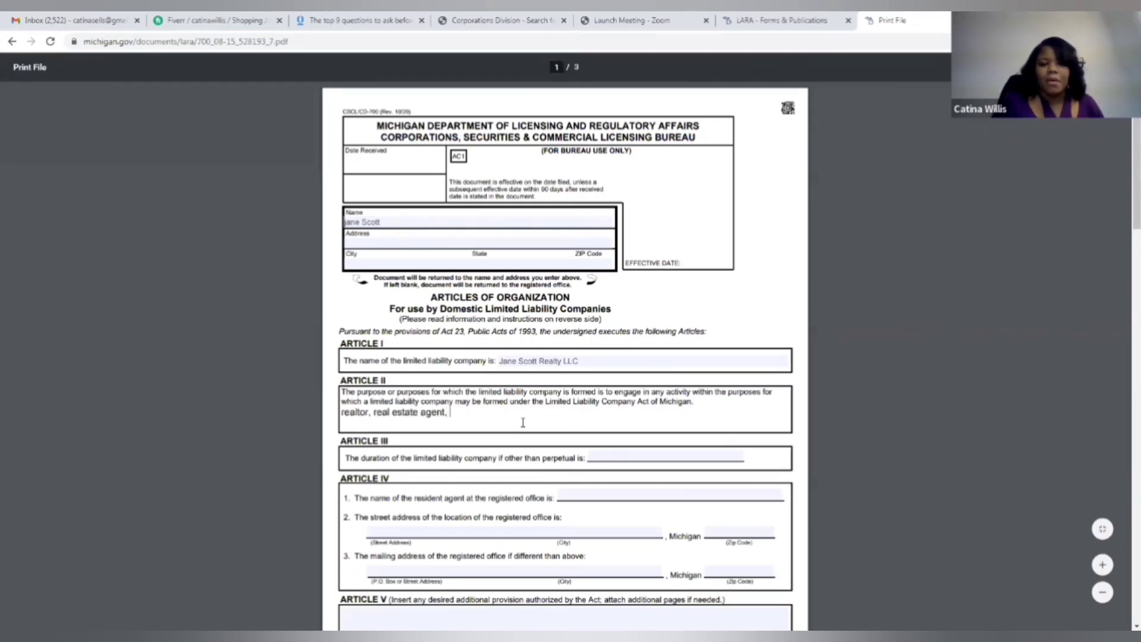
{"action": "type", "text": "help people buy and"}
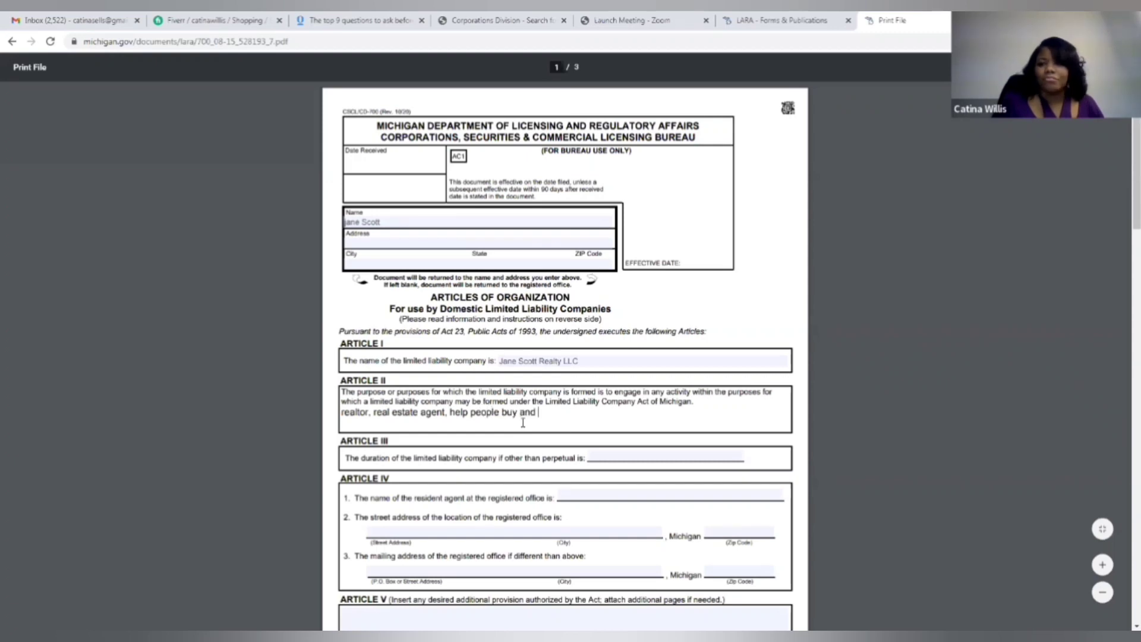
{"action": "type", "text": "sell real estate"}
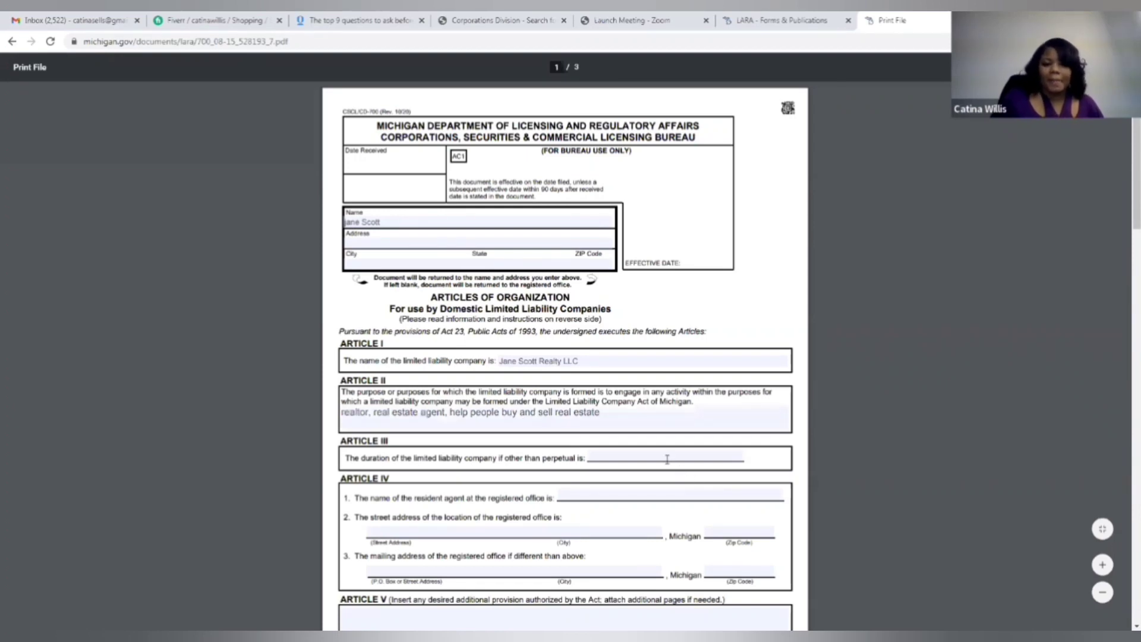
{"action": "type", "text": "de"}
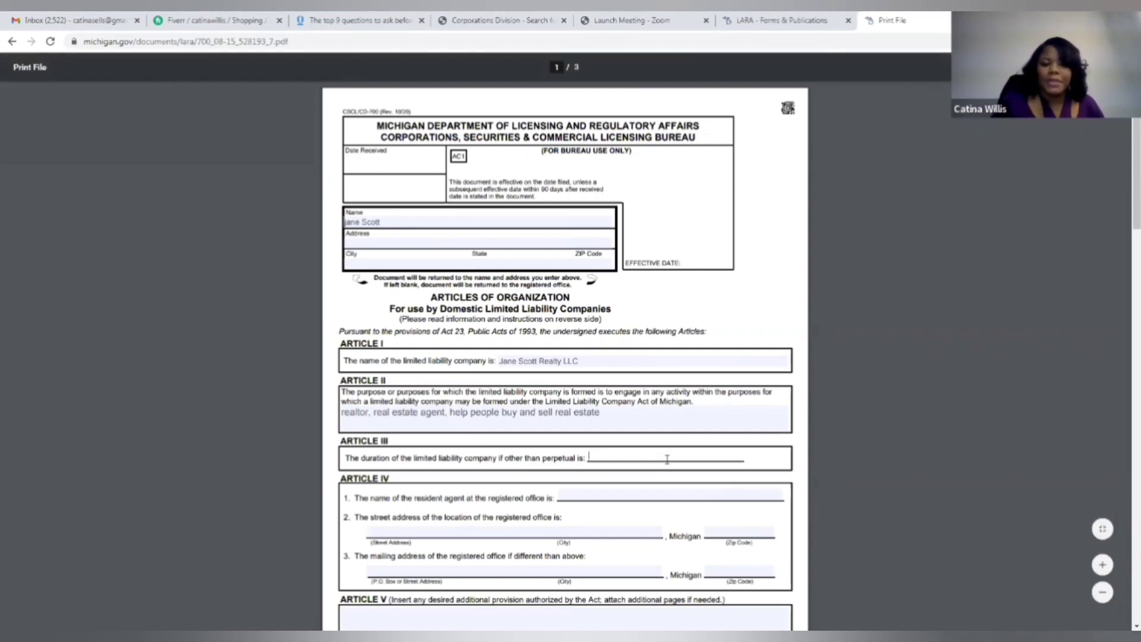
{"action": "type", "text": "perpetual"}
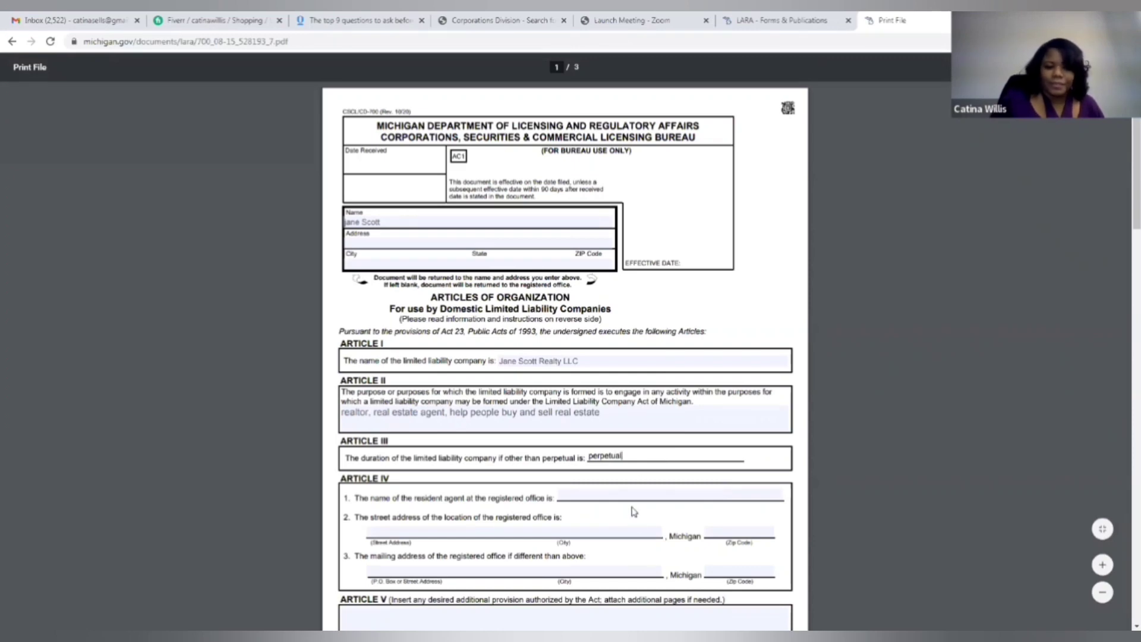
Step: Scroll to page 2 to view Articles IV–V, the signature area and the filing instructions and fees
{"action": "scroll", "scroll_direction": "down", "scroll_amount": 3}
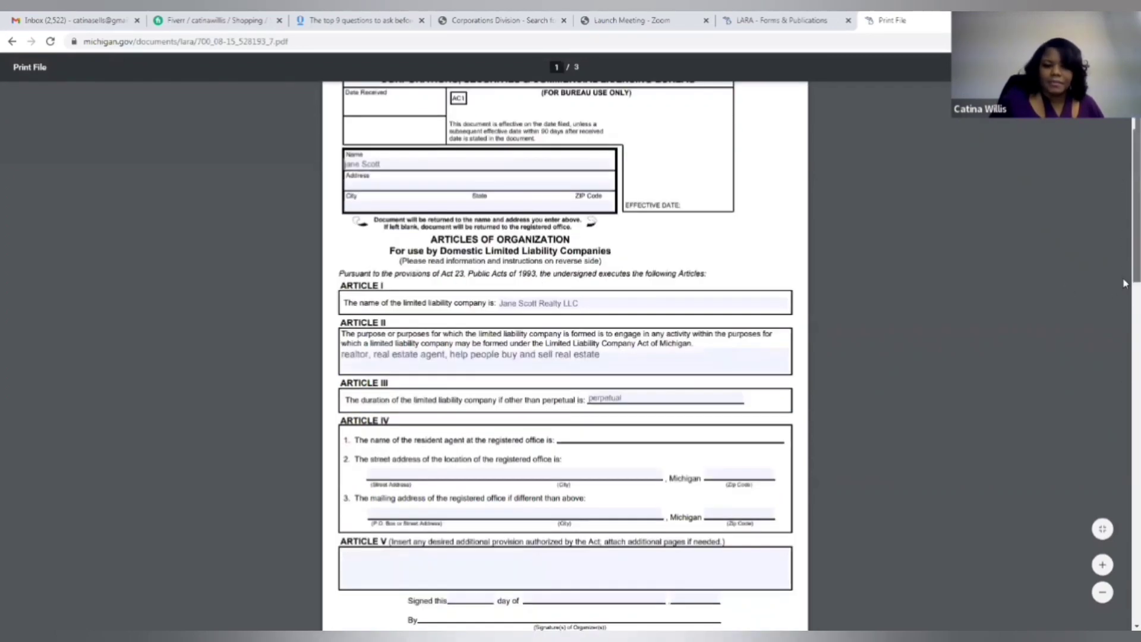
{"action": "scroll", "scroll_direction": "down", "scroll_amount": 3}
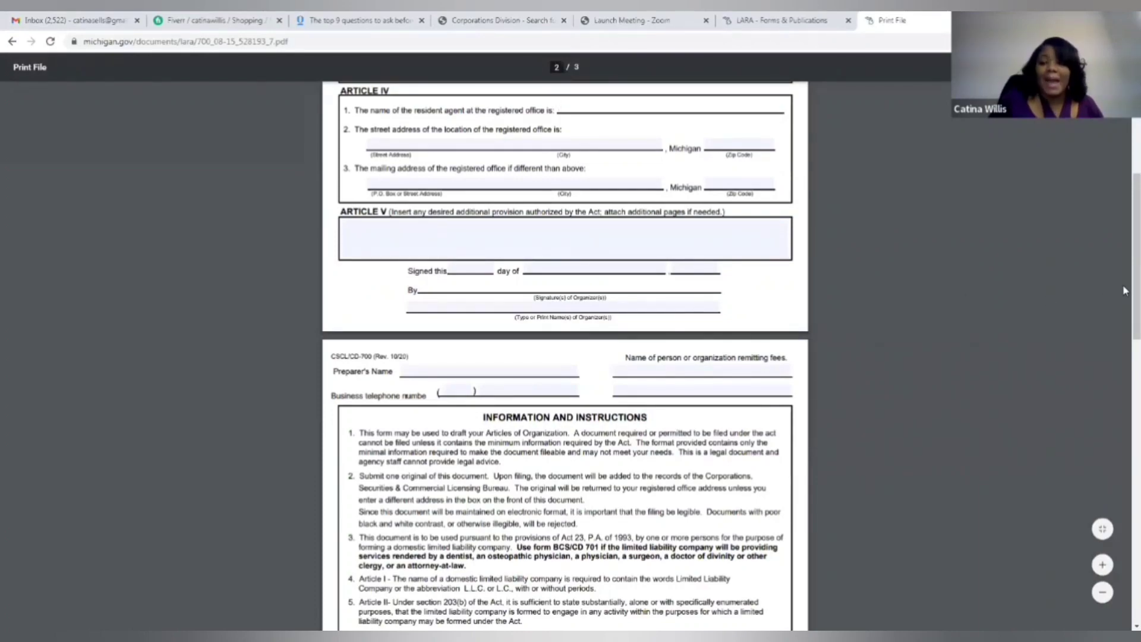
{"action": "scroll", "scroll_direction": "down", "scroll_amount": 3}
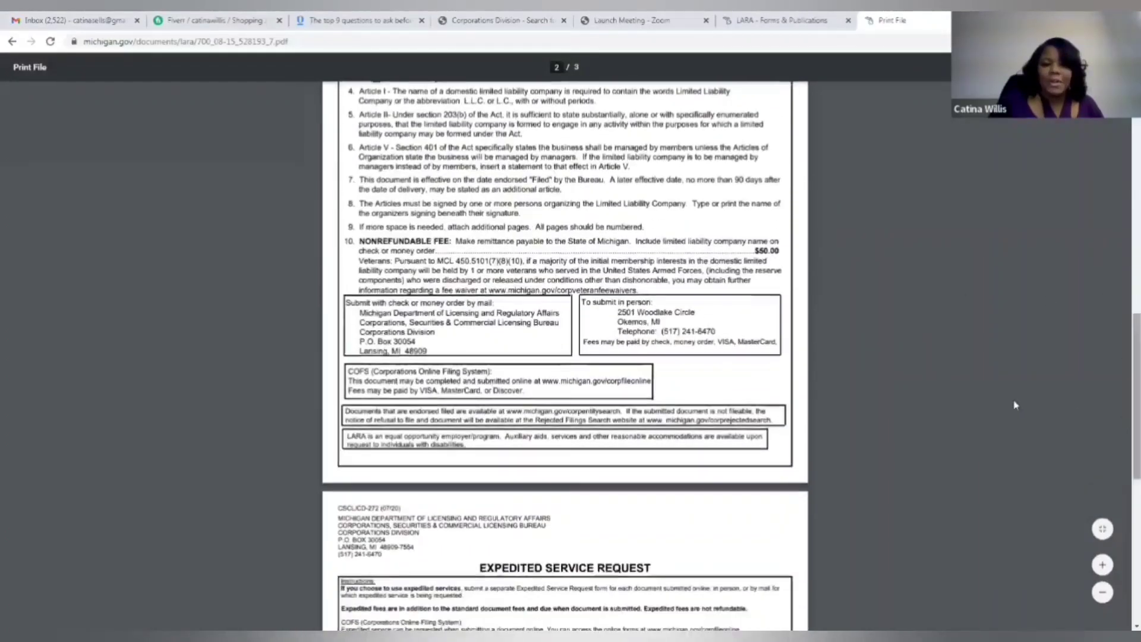